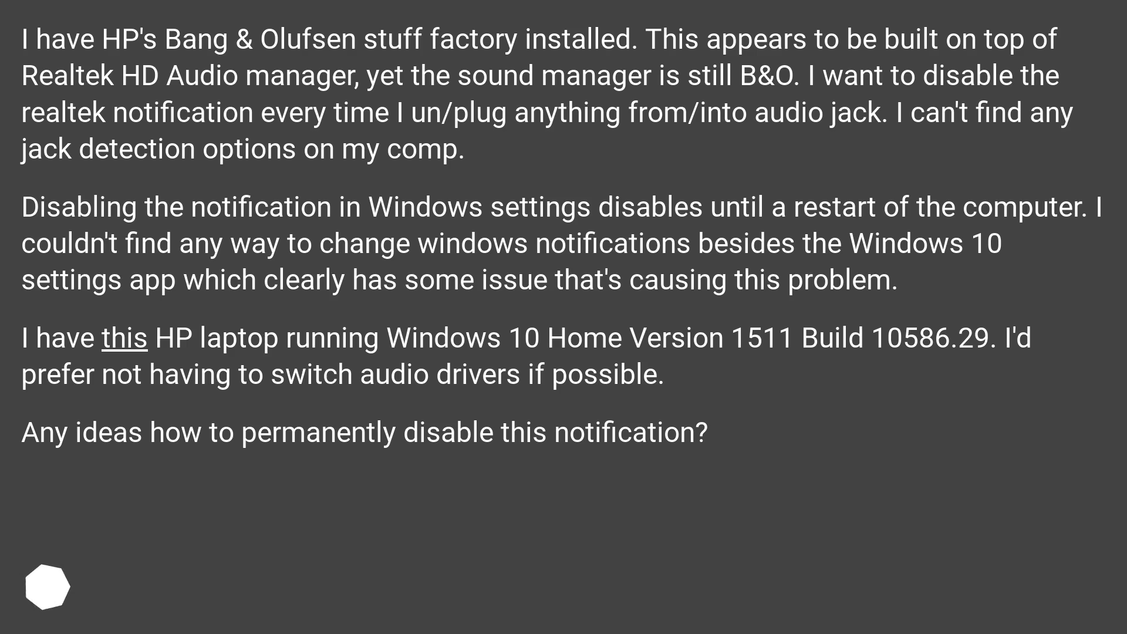
Step: Advance the slides past the Settings > System answer to the Realtek HD Audio Manager four-step solution
scroll("down", 3)
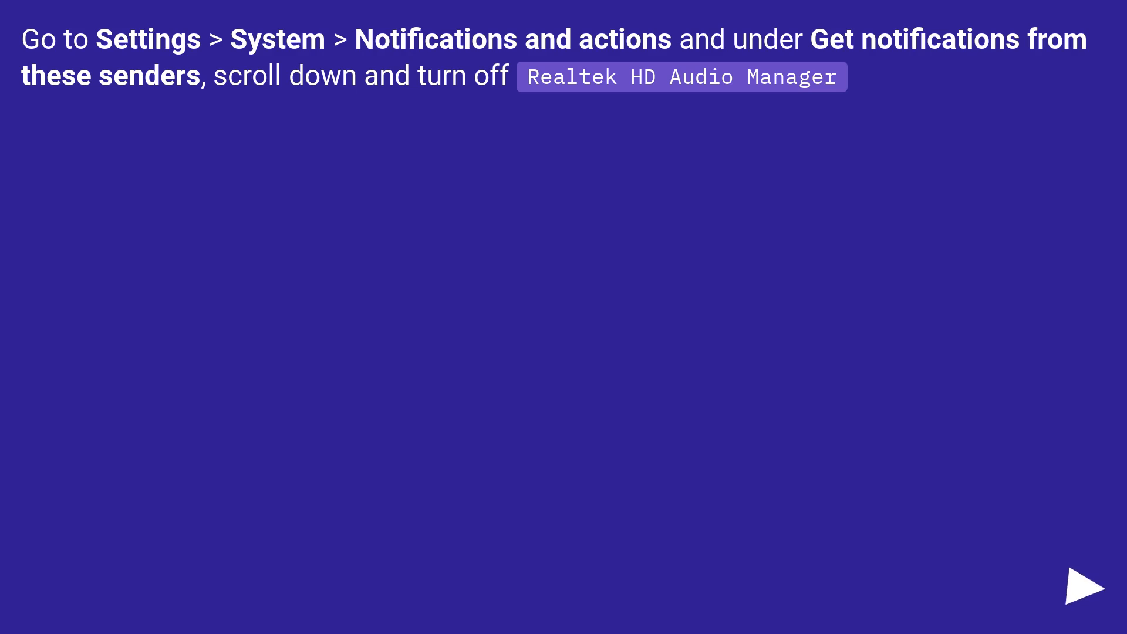
left_click(1085, 587)
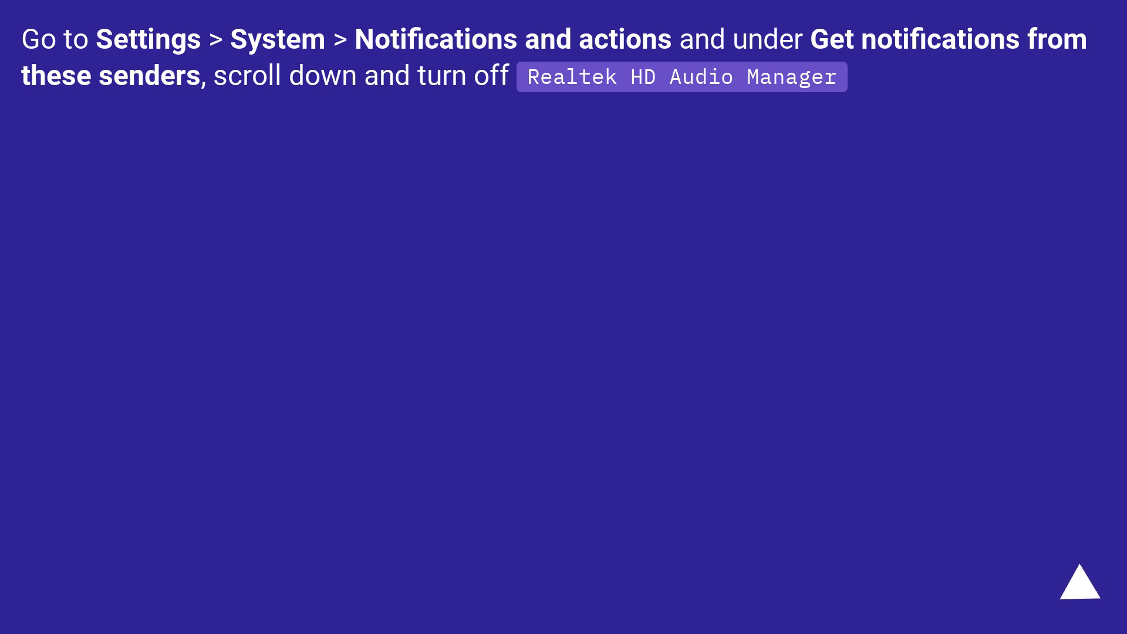
left_click(1082, 593)
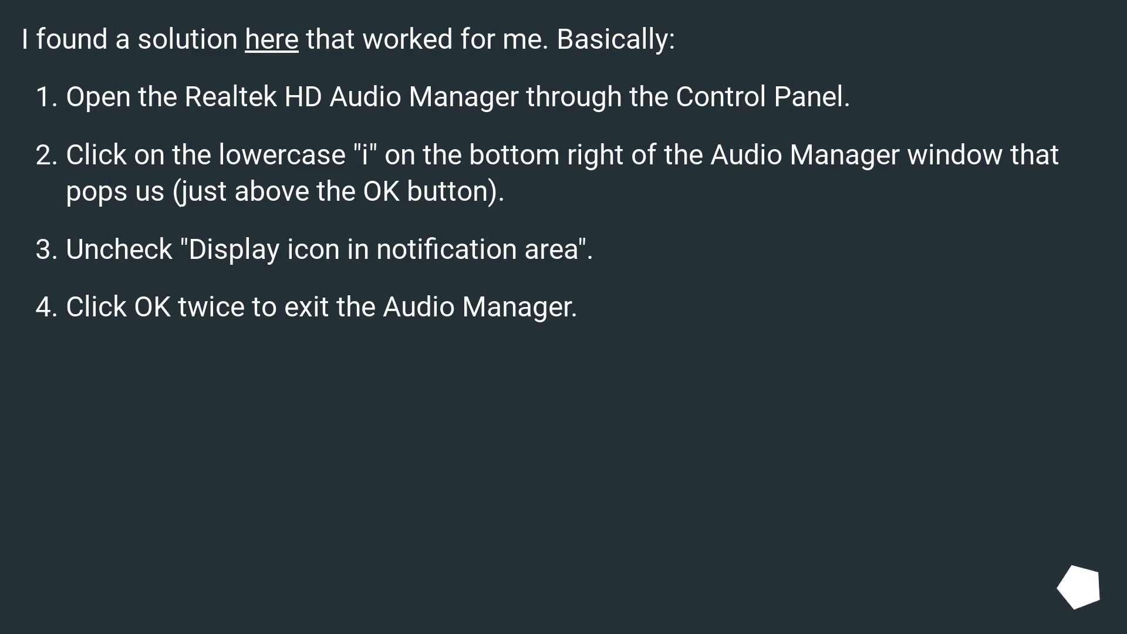